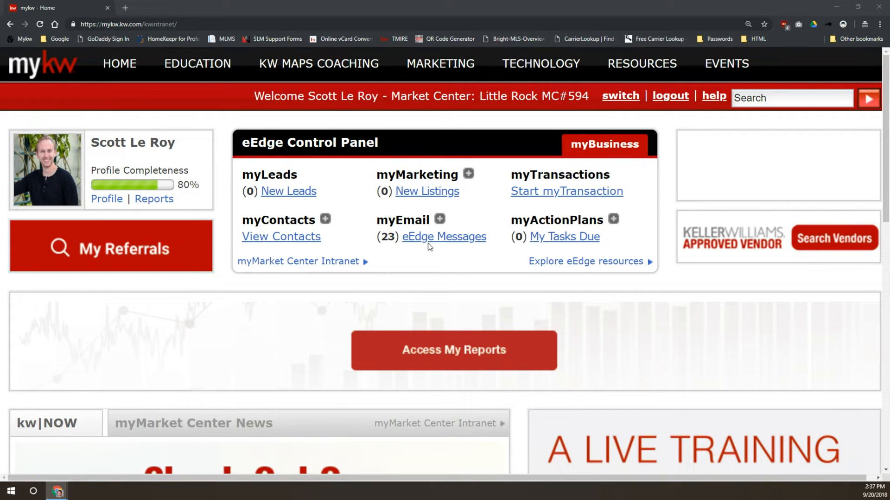
- Go from Technology > KW Websites to 'Go to my website' to open the Placester dashboard
{"action": "left_click", "coordinate": [539, 64]}
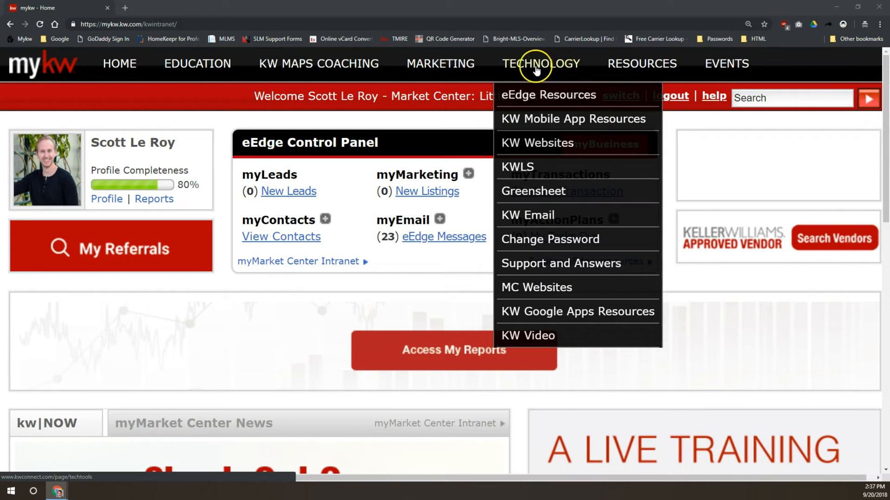
{"action": "mouse_move", "coordinate": [536, 143]}
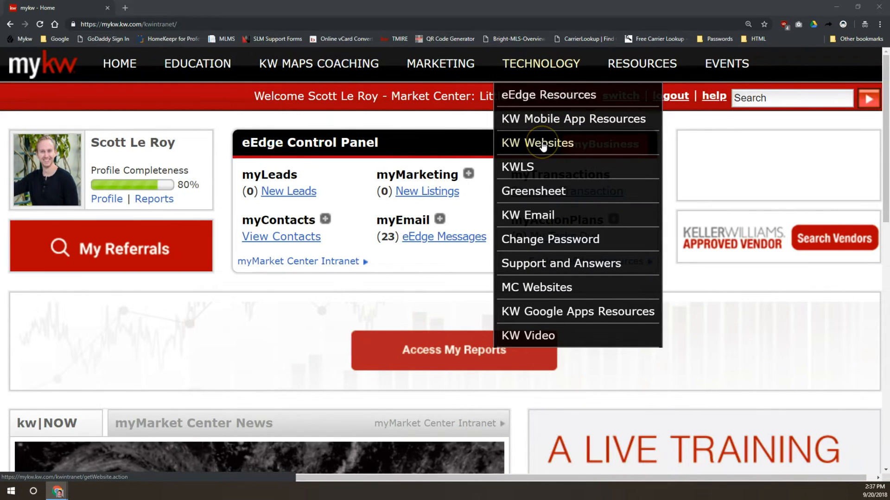
{"action": "left_click", "coordinate": [536, 143]}
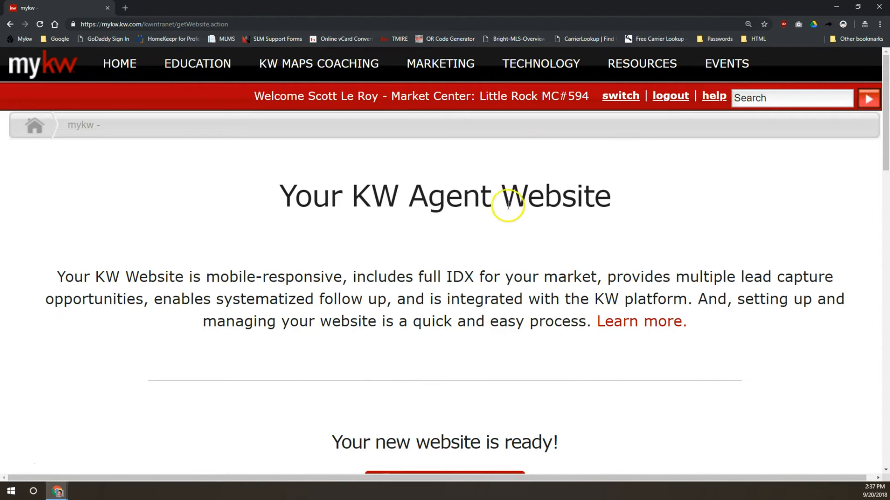
{"action": "scroll", "scroll_direction": "down", "scroll_amount": 3}
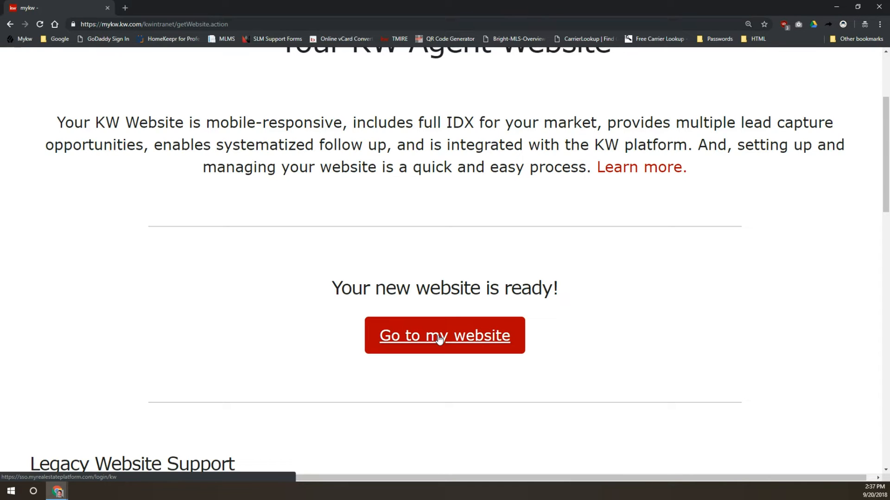
{"action": "left_click", "coordinate": [444, 336]}
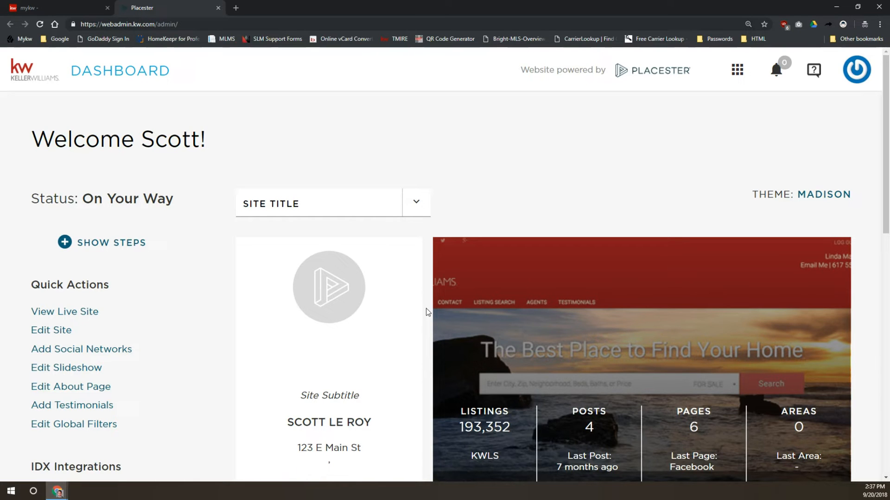
- Open Edit Site from Quick Actions and show the Pages list (About, Blog, Contact, etc.)
{"action": "double_click", "coordinate": [43, 284]}
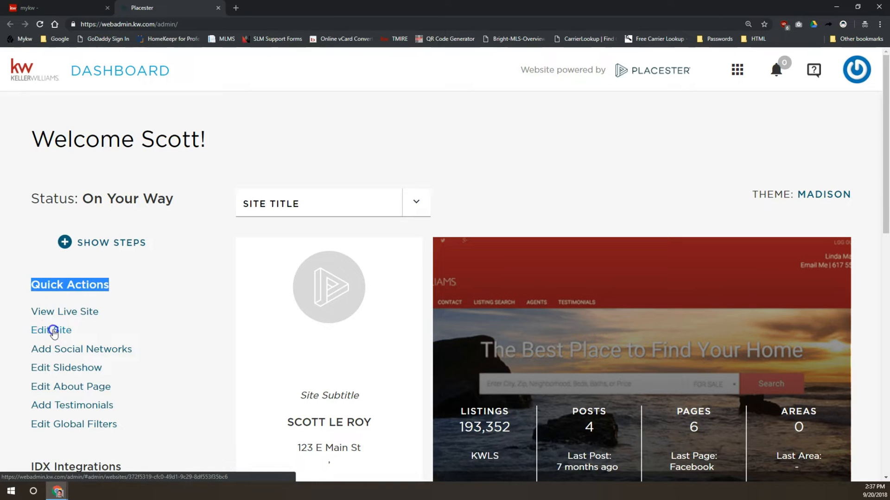
{"action": "left_click", "coordinate": [51, 329]}
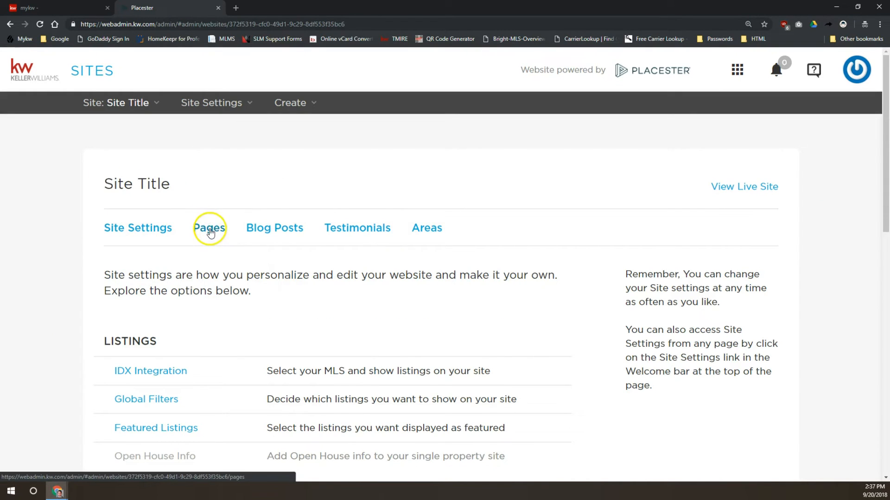
{"action": "left_click", "coordinate": [208, 227]}
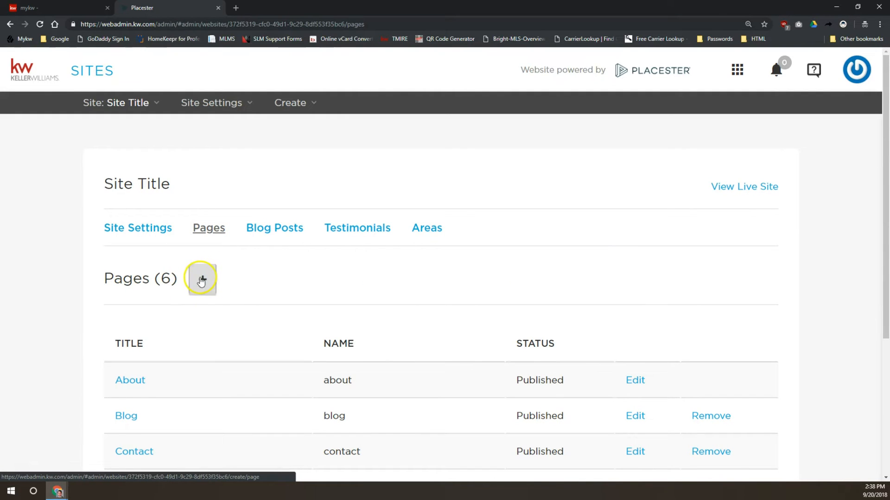
- Add a new page on the Default Page Template titled 'Mortgage Calculator'
{"action": "left_click", "coordinate": [200, 279]}
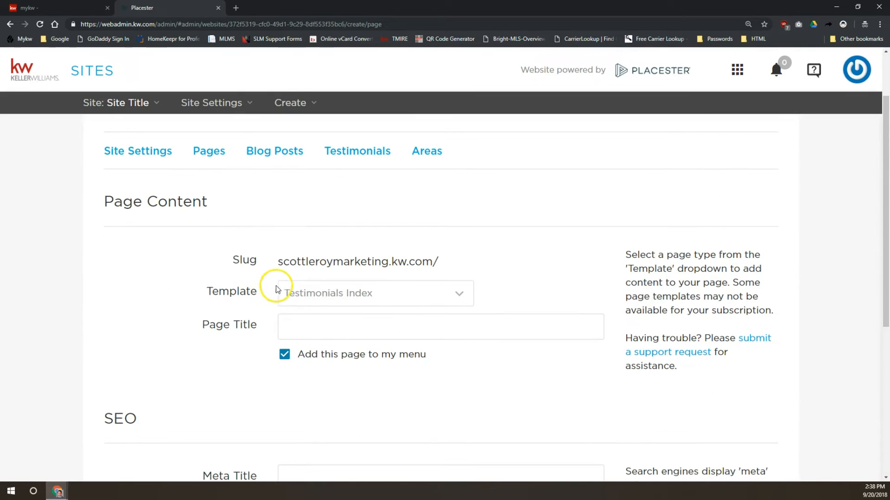
{"action": "left_click", "coordinate": [374, 293]}
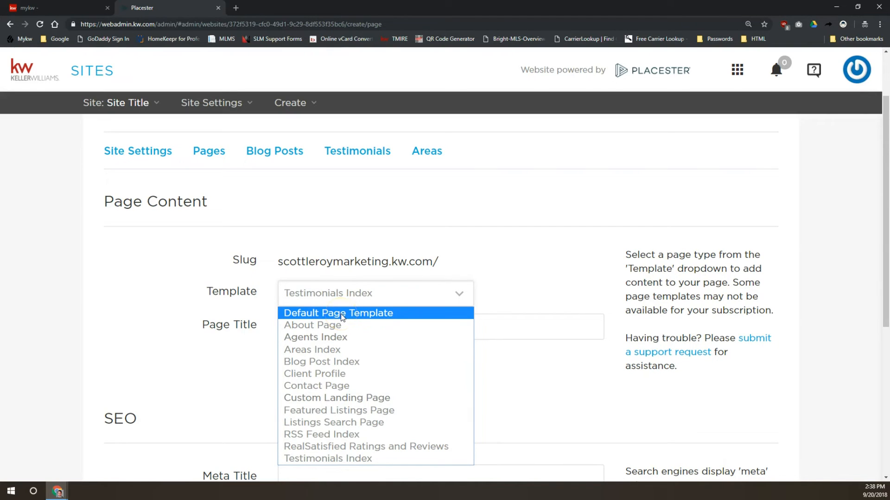
{"action": "left_click", "coordinate": [338, 313]}
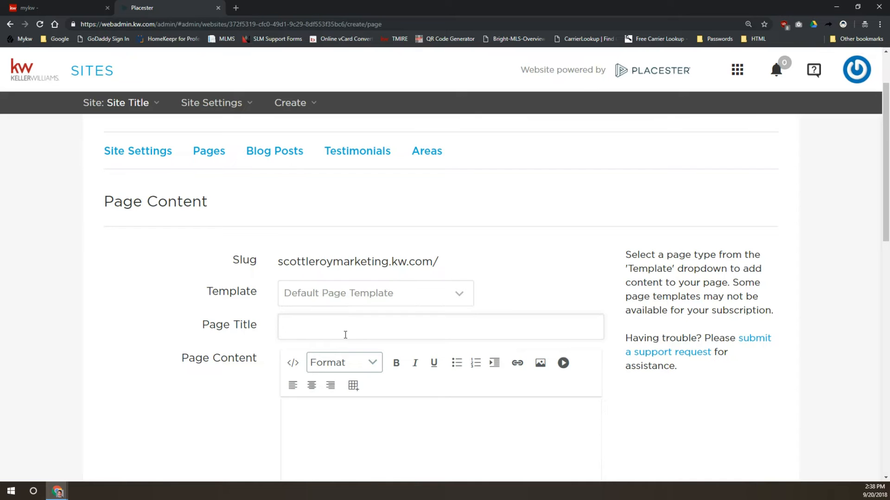
{"action": "type", "text": "Mortgage Calculator"}
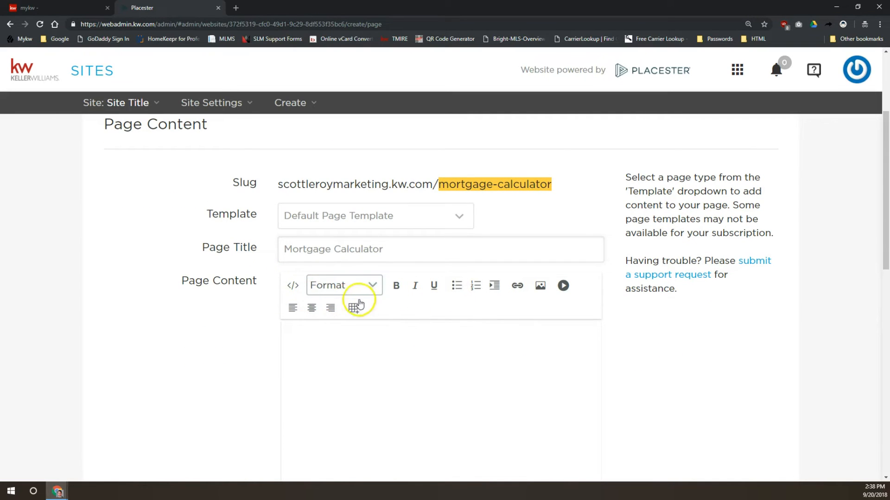
{"action": "mouse_move", "coordinate": [293, 285]}
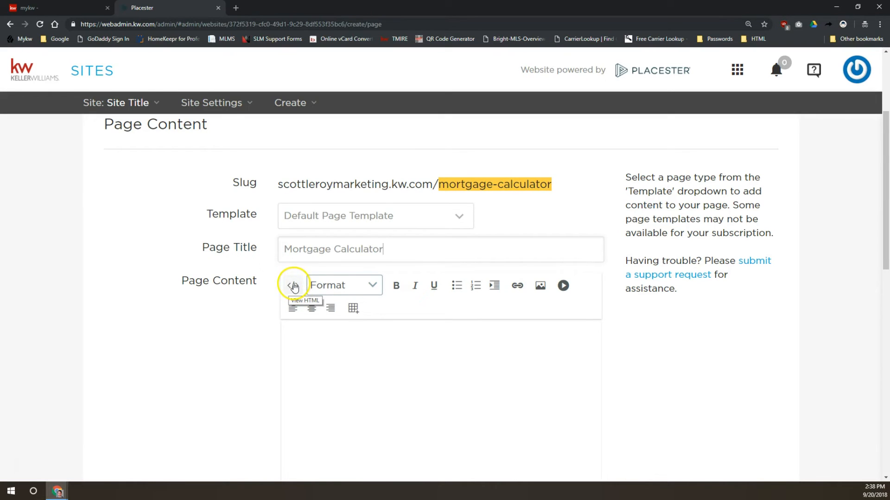
- Open the page content's View HTML source editor and a new browser tab
{"action": "left_click", "coordinate": [292, 285]}
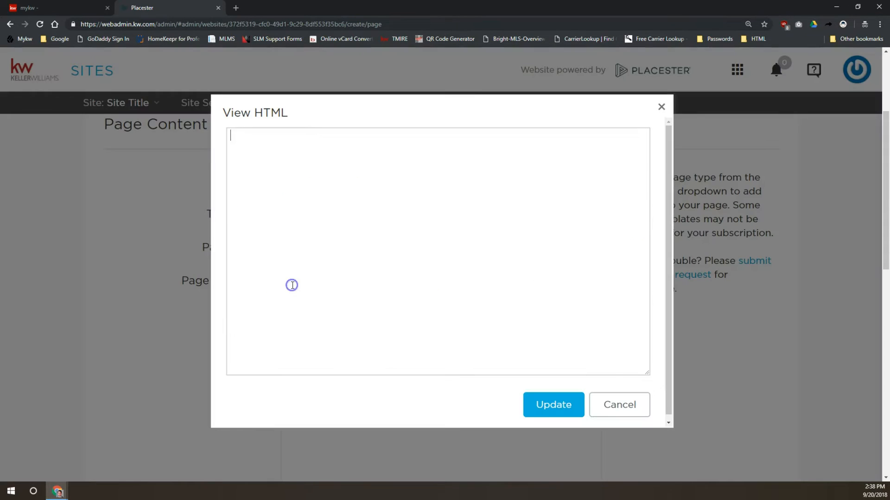
{"action": "mouse_move", "coordinate": [403, 280]}
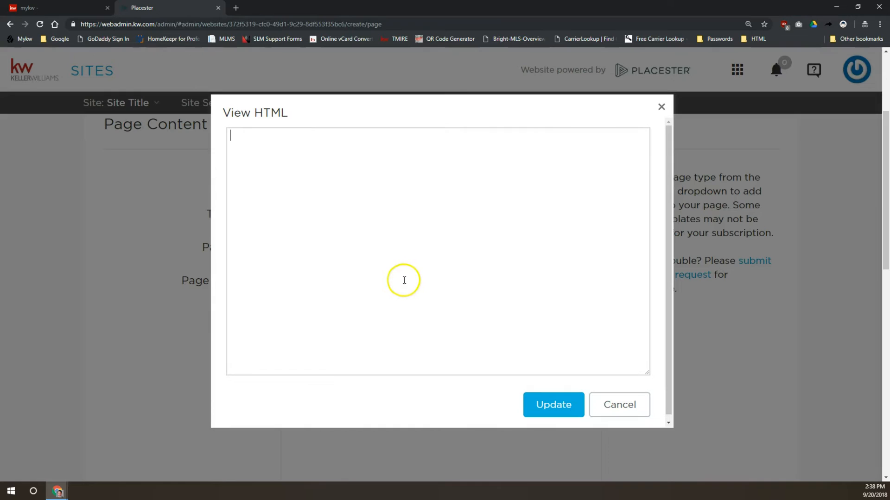
{"action": "mouse_move", "coordinate": [329, 268]}
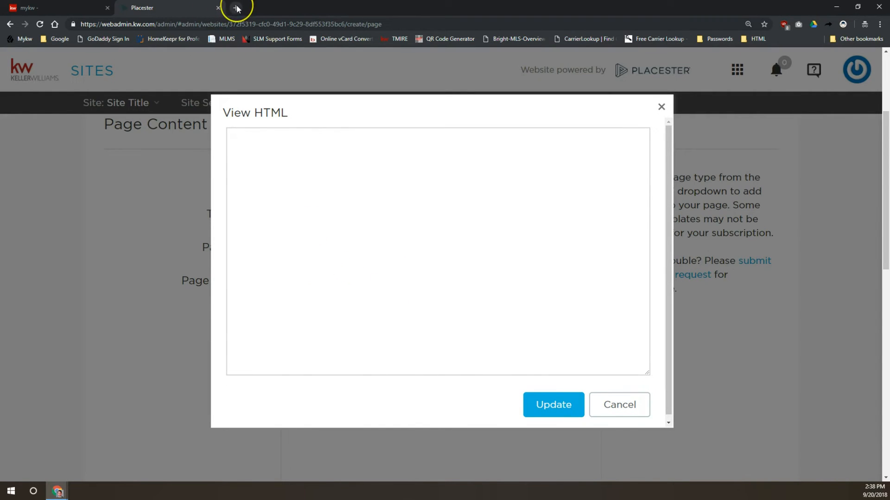
{"action": "left_click", "coordinate": [236, 8]}
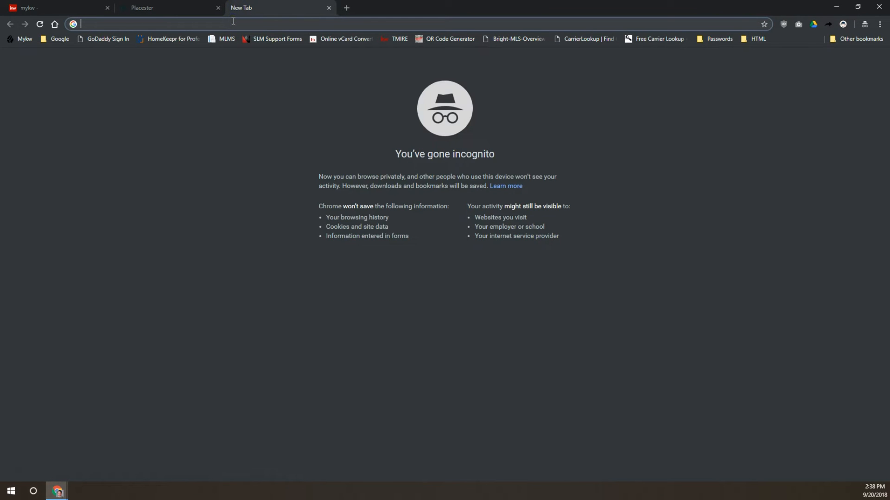
- On mortgagecalculator.org, copy the Fully Functional Mortgage Calculator embed code from the free widgets page
{"action": "type", "text": "mortgagecalculator.org"}
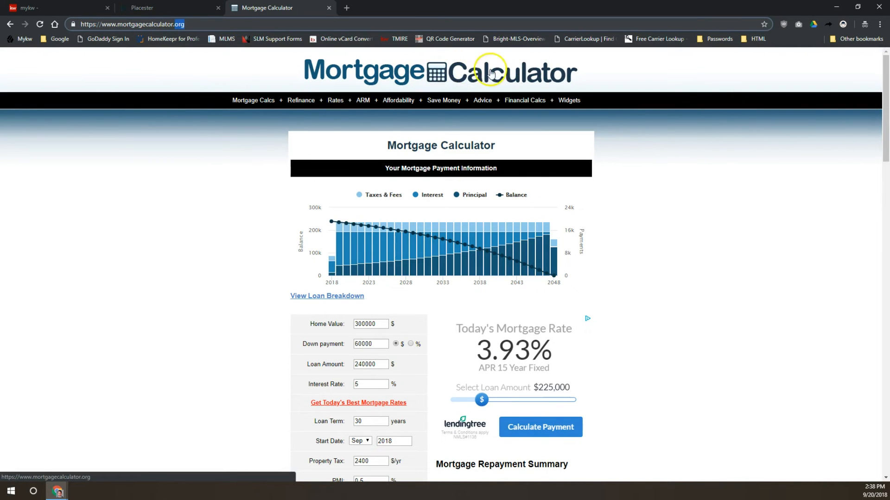
{"action": "left_click", "coordinate": [569, 100]}
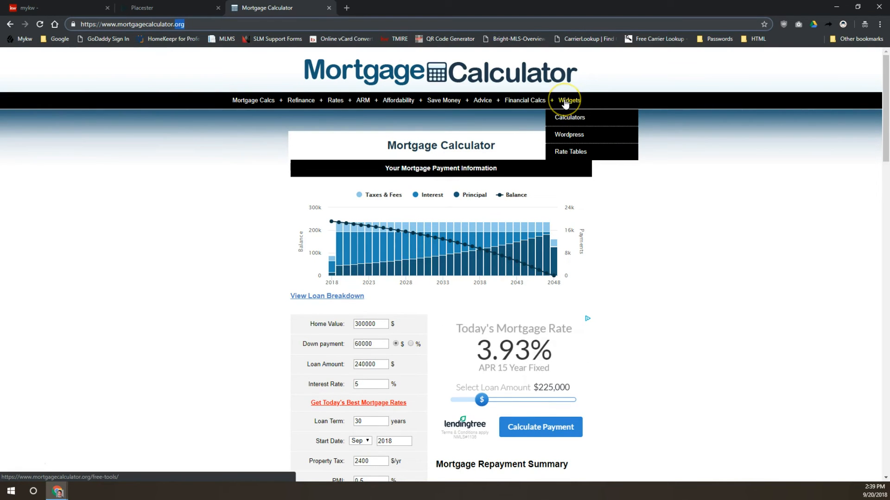
{"action": "mouse_move", "coordinate": [570, 118]}
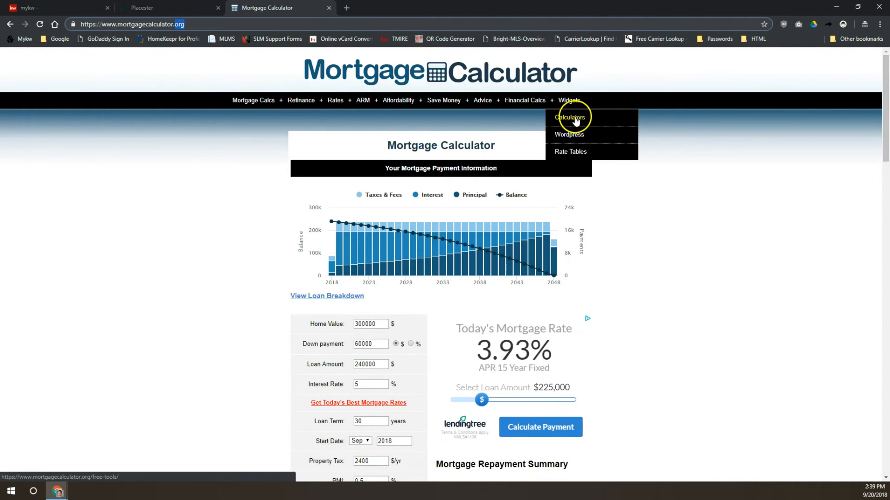
{"action": "left_click", "coordinate": [570, 117]}
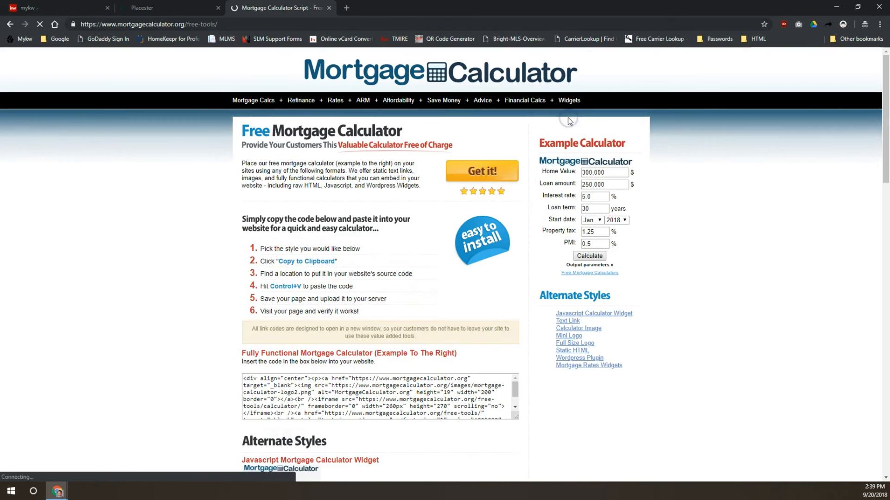
{"action": "scroll", "scroll_direction": "down", "scroll_amount": 3}
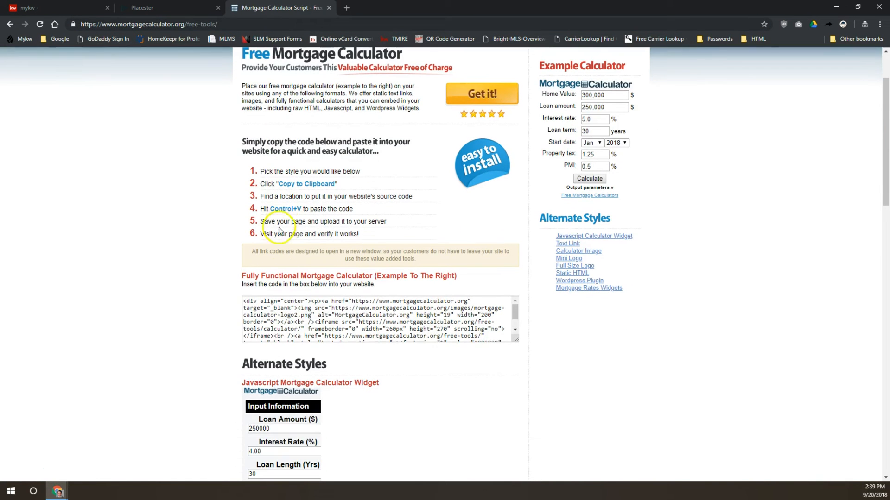
{"action": "triple_click", "coordinate": [375, 317]}
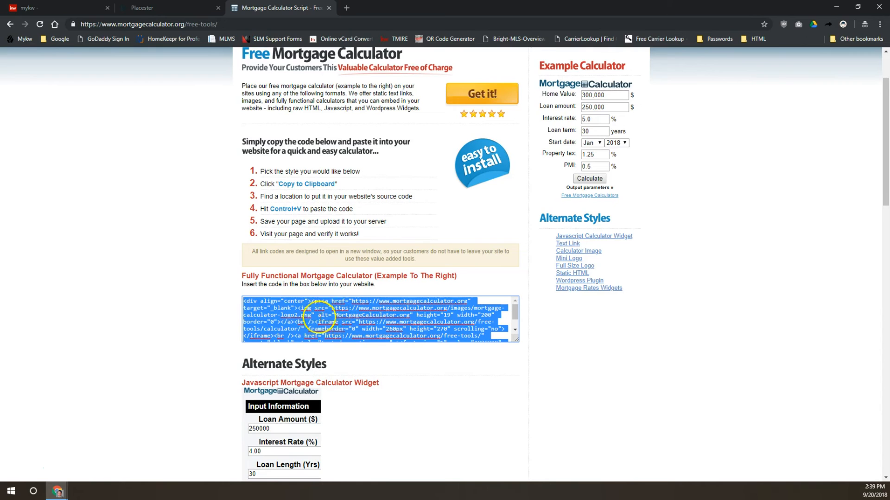
{"action": "mouse_move", "coordinate": [276, 276]}
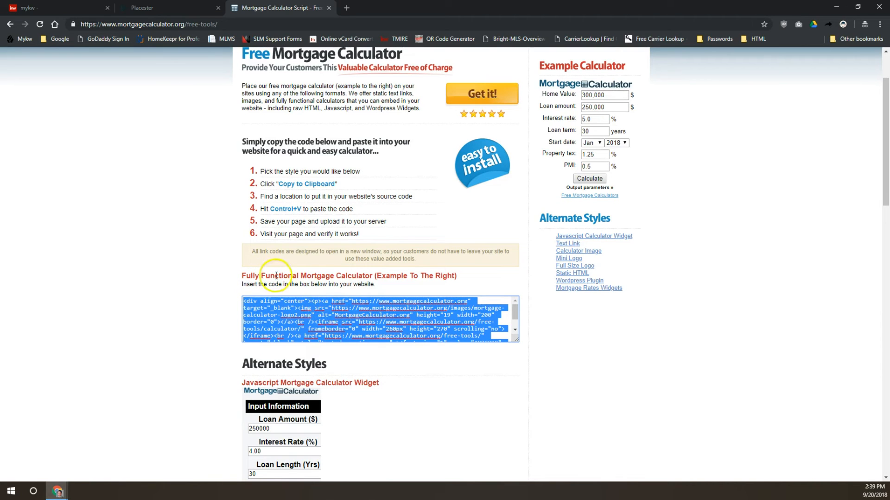
{"action": "mouse_move", "coordinate": [465, 282]}
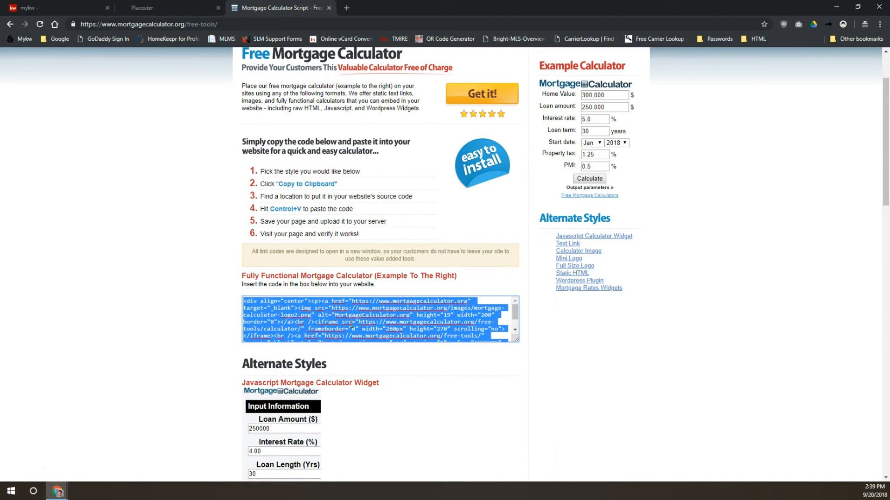
{"action": "right_click", "coordinate": [351, 329]}
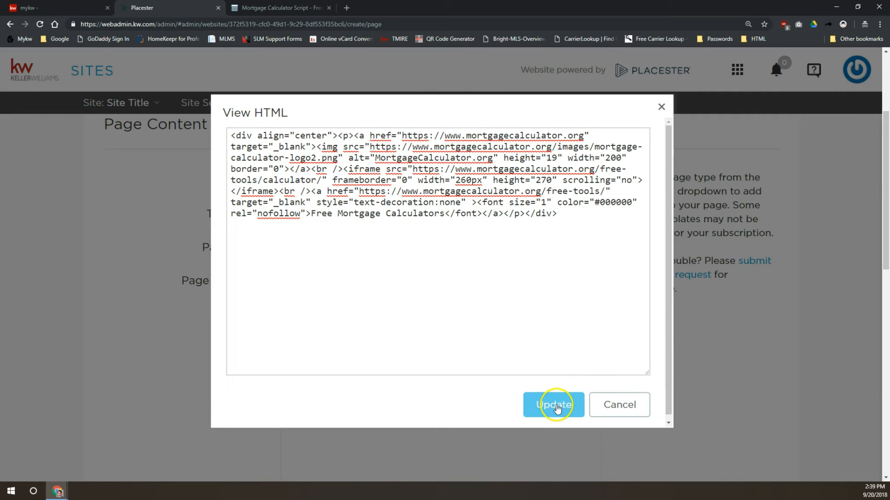
- Apply the pasted calculator code to the page and tick 'Add this page to my menu'
{"action": "left_click", "coordinate": [552, 404]}
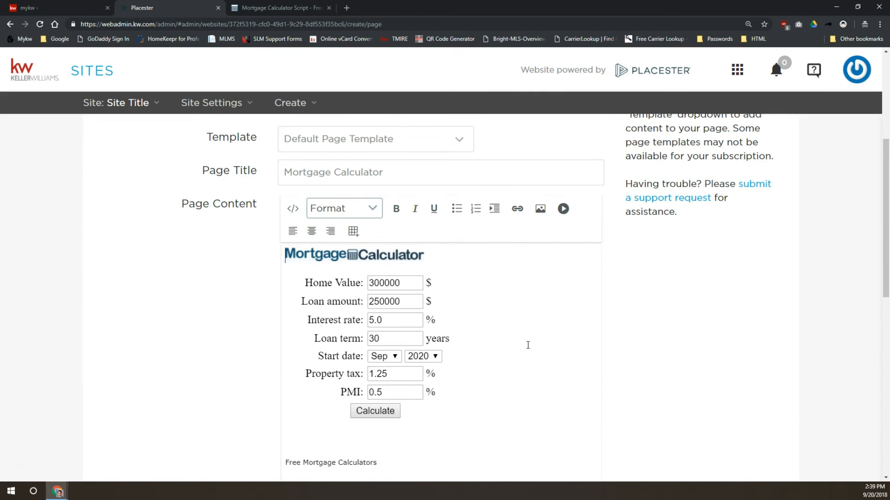
{"action": "scroll", "scroll_direction": "down", "scroll_amount": 3}
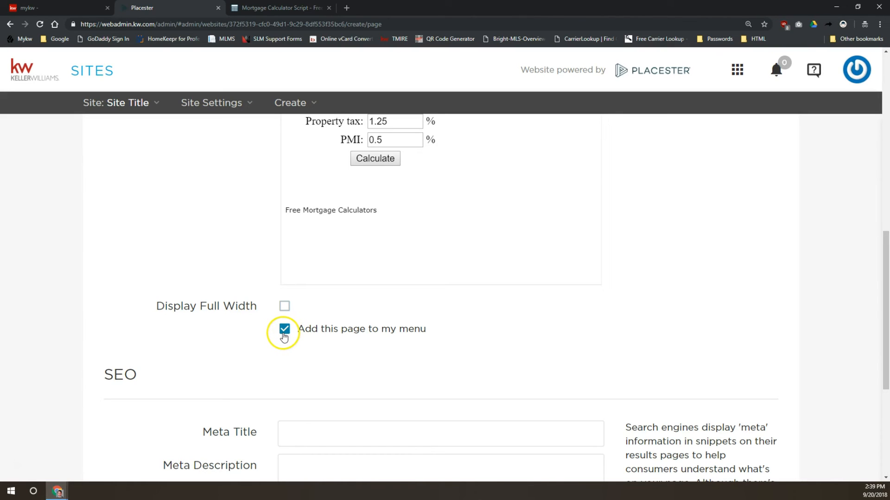
{"action": "mouse_move", "coordinate": [285, 307]}
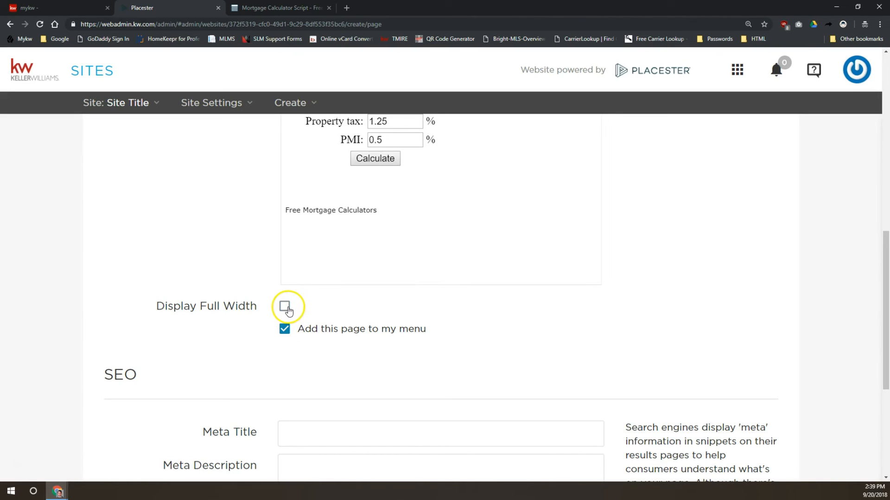
{"action": "scroll", "scroll_direction": "down", "scroll_amount": 3}
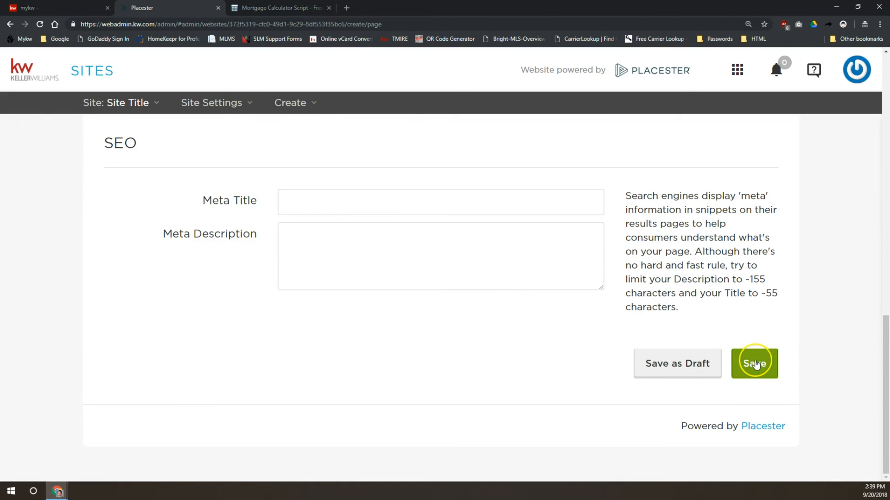
- Save the Mortgage Calculator page and close the 'added to your menu' notice
{"action": "left_click", "coordinate": [754, 363]}
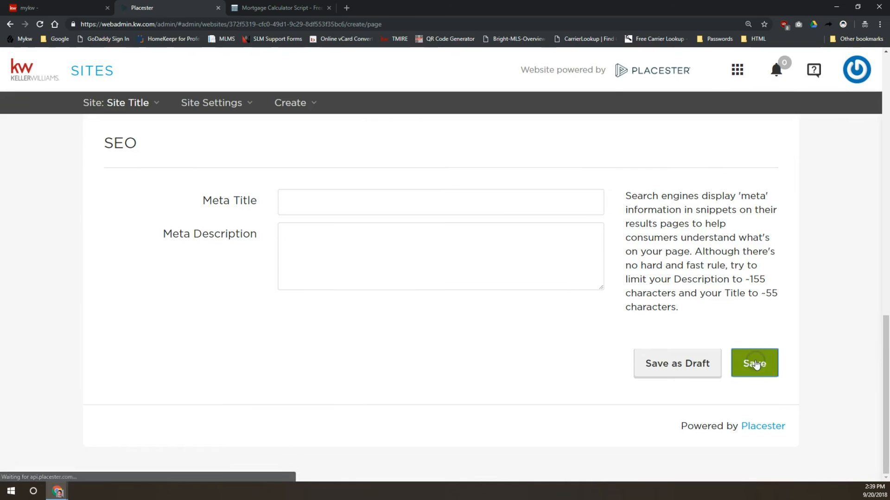
{"action": "left_click", "coordinate": [754, 363]}
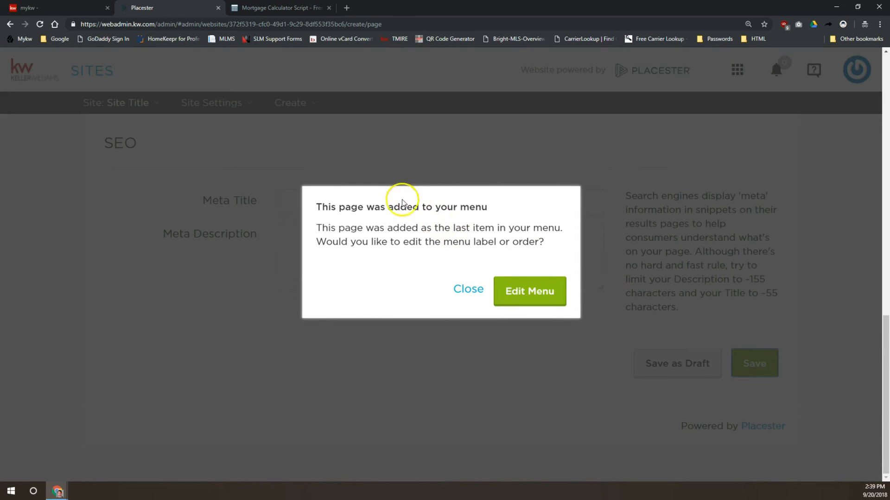
{"action": "mouse_move", "coordinate": [466, 207]}
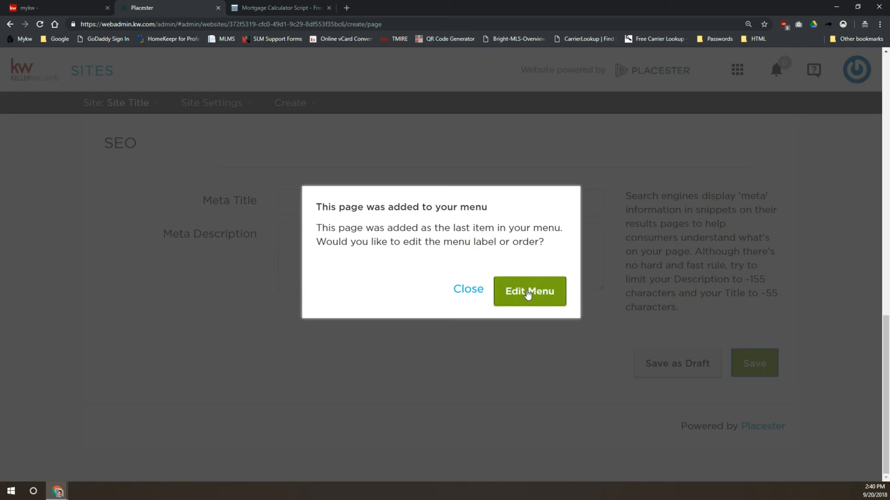
{"action": "mouse_move", "coordinate": [445, 286]}
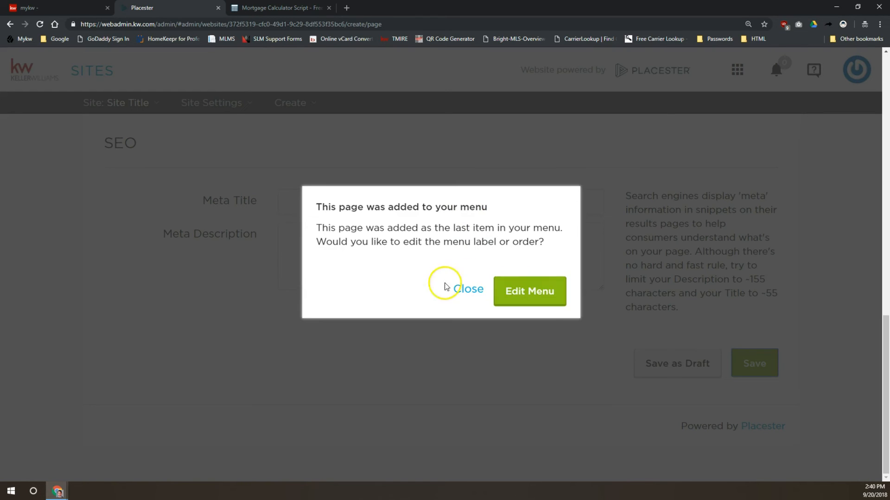
{"action": "left_click", "coordinate": [467, 289]}
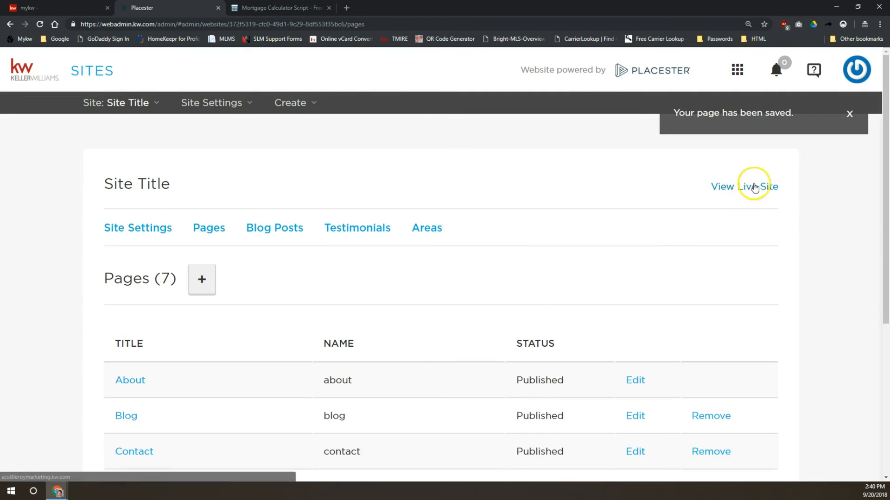
- View the live site and follow its MORTGAGE CALCULATOR navigation link
{"action": "left_click", "coordinate": [744, 186]}
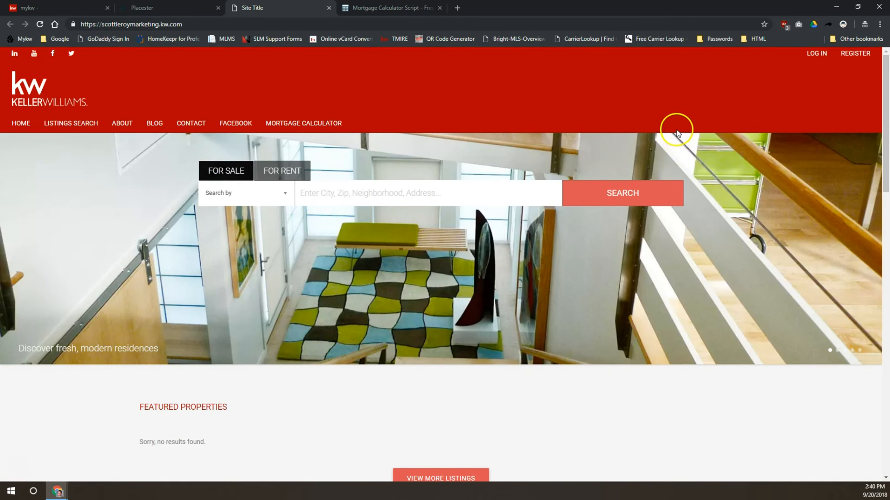
{"action": "mouse_move", "coordinate": [532, 128]}
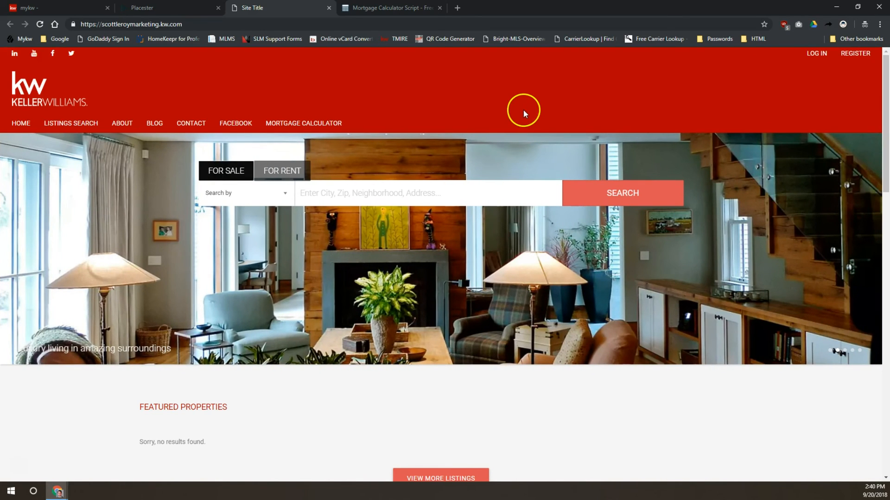
{"action": "mouse_move", "coordinate": [303, 123]}
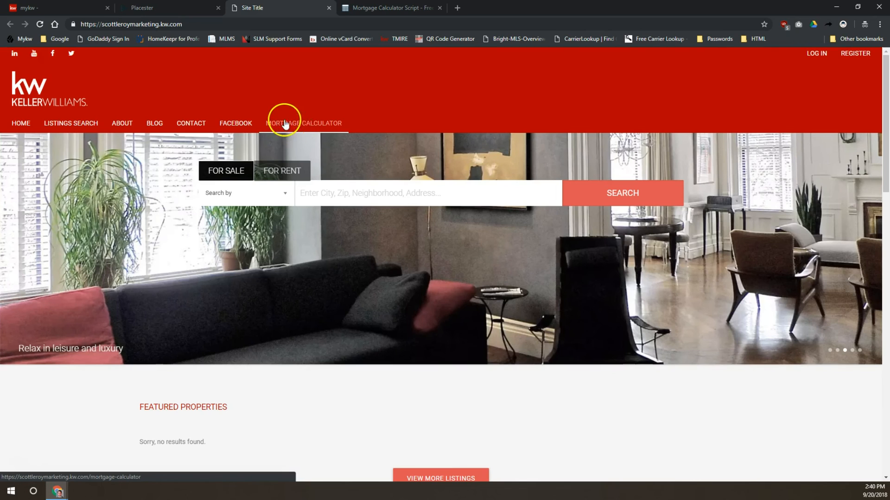
{"action": "mouse_move", "coordinate": [294, 126]}
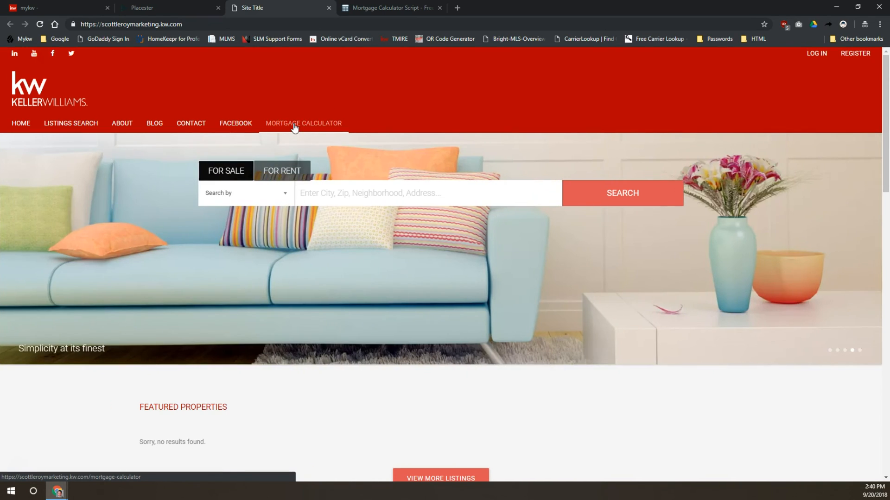
{"action": "left_click", "coordinate": [303, 123]}
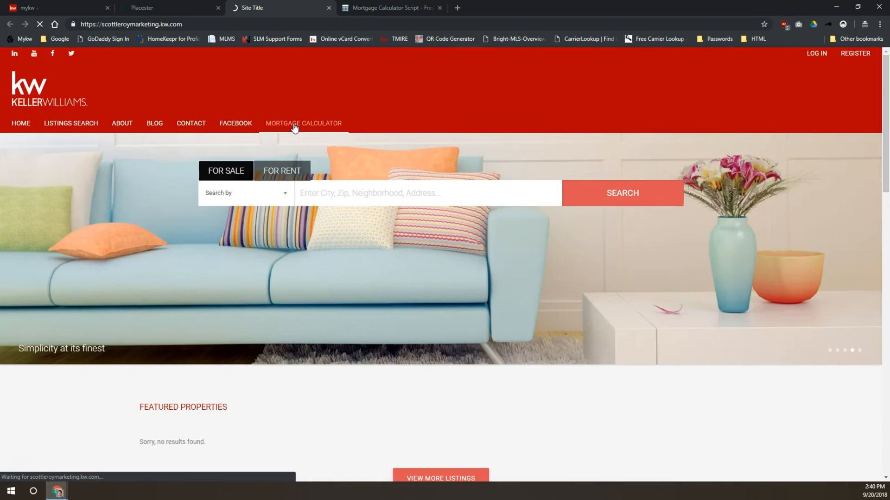
- Load the live Mortgage Calculator page to confirm the embedded calculator shows default values
{"action": "left_click", "coordinate": [303, 123]}
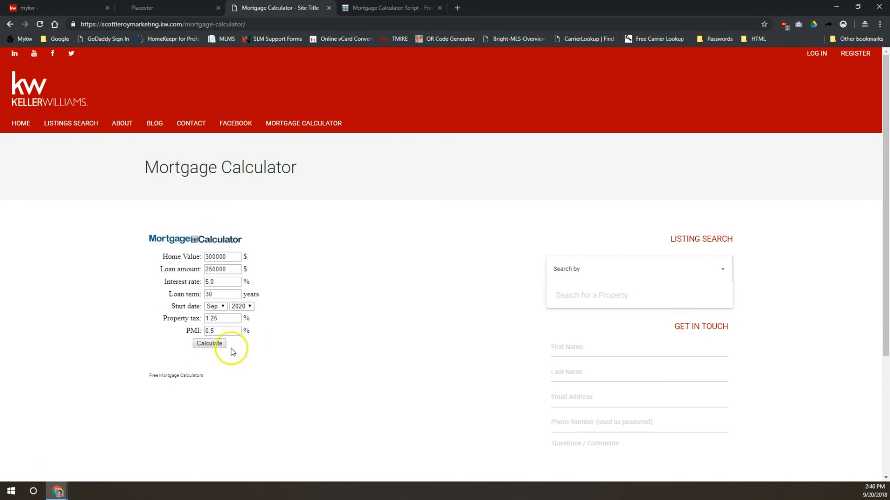
{"action": "mouse_move", "coordinate": [258, 323]}
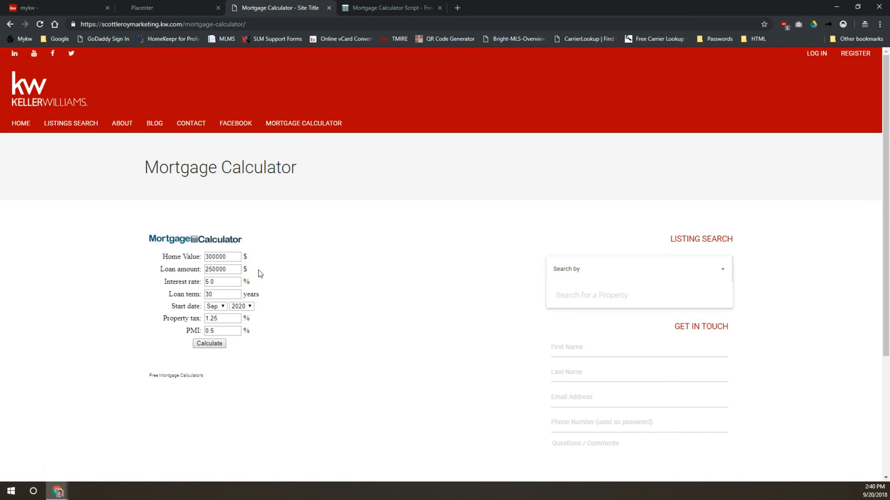
{"action": "mouse_move", "coordinate": [324, 231]}
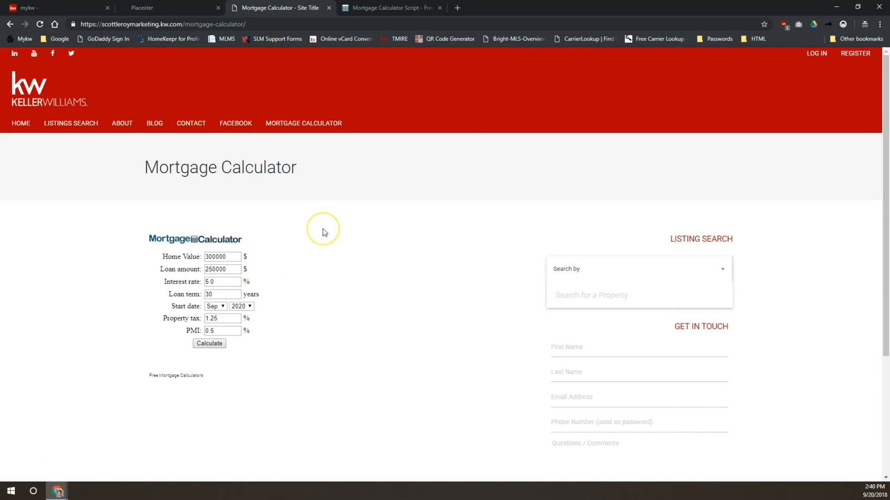
{"action": "mouse_move", "coordinate": [326, 231]}
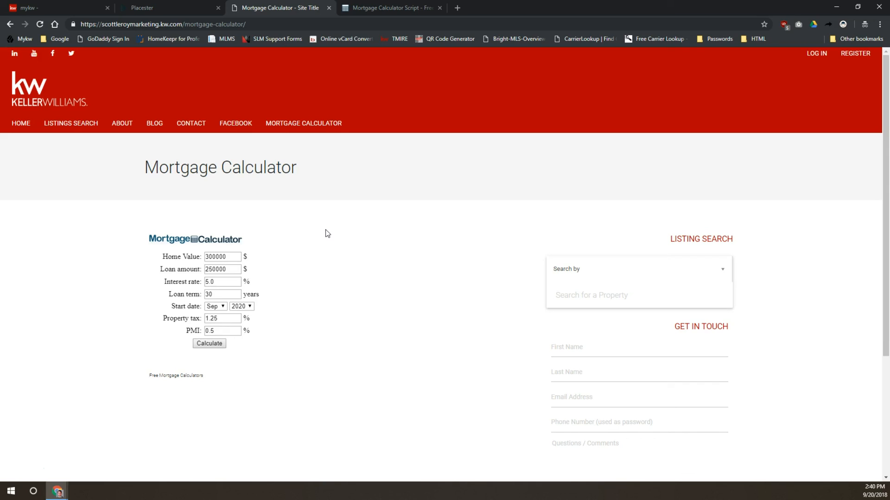
{"action": "mouse_move", "coordinate": [324, 235]}
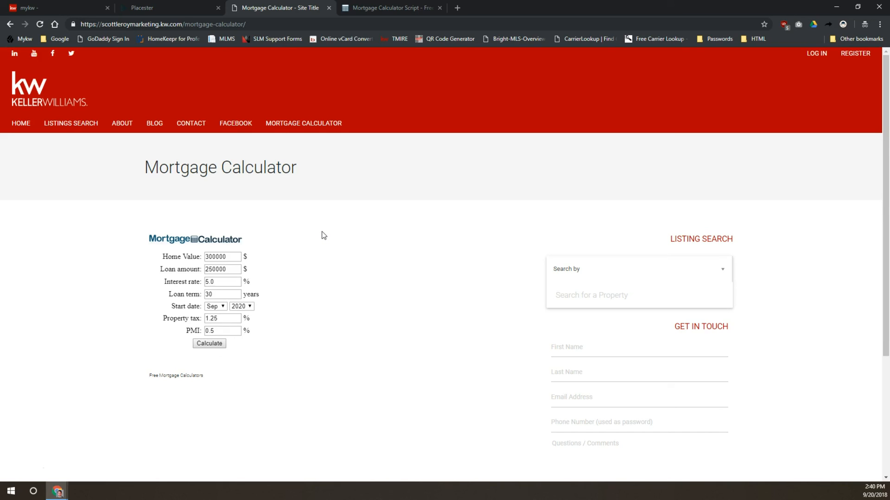